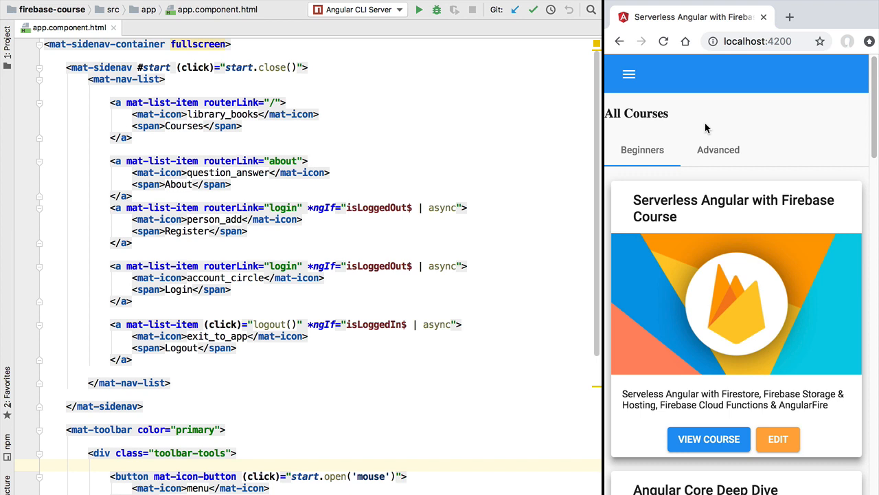
mouse_move(267, 410)
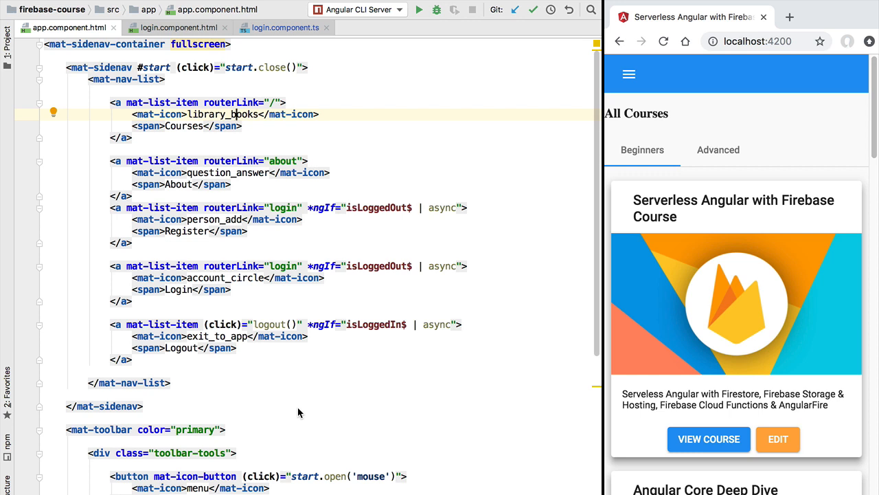
mouse_move(660, 85)
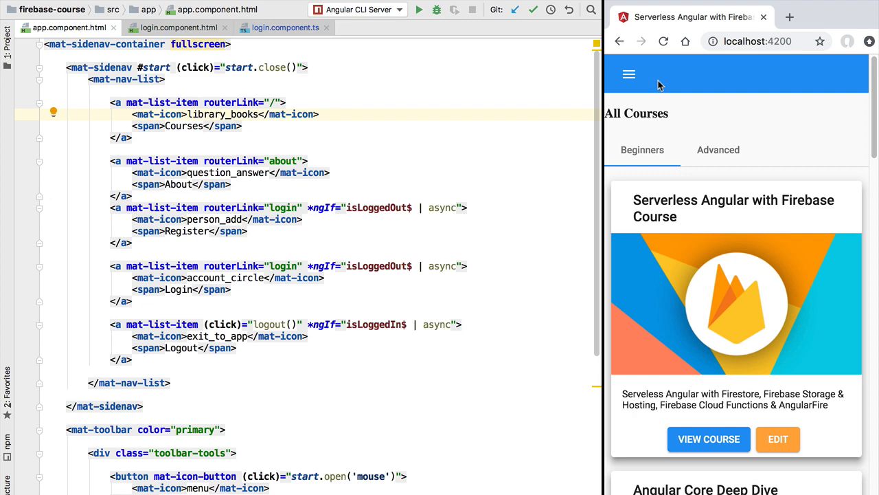
click(628, 73)
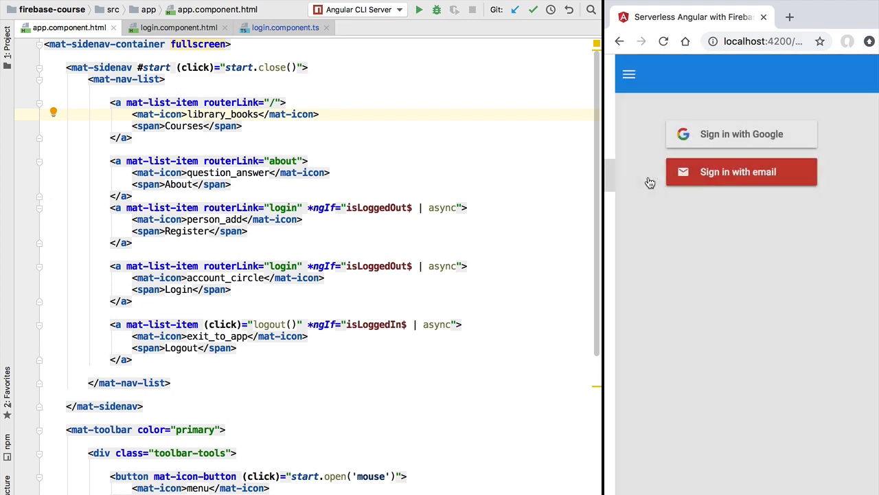
mouse_move(650, 182)
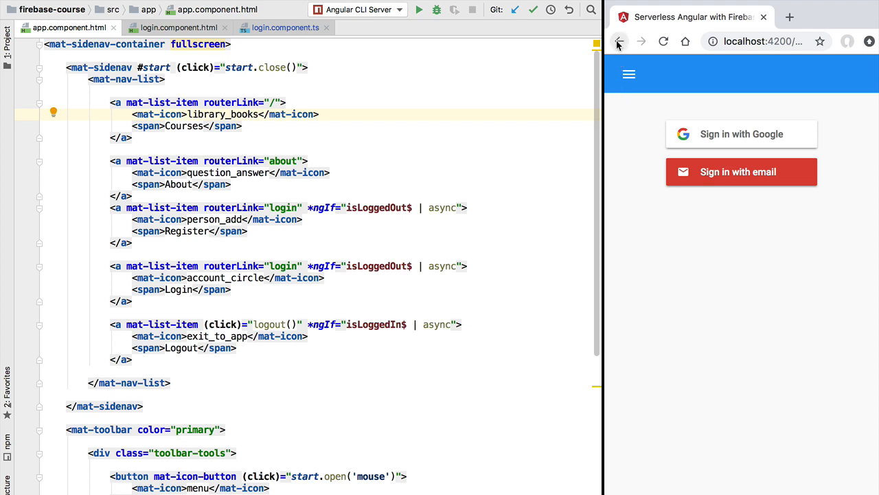
mouse_move(705, 143)
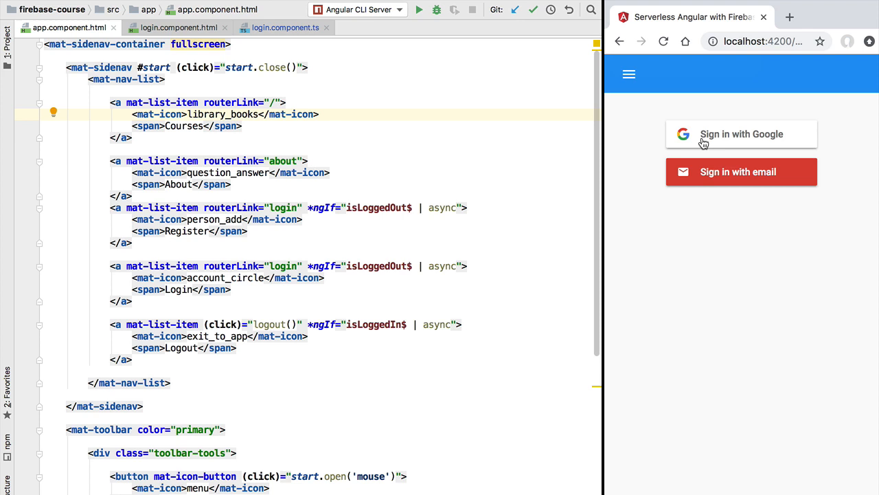
mouse_move(735, 144)
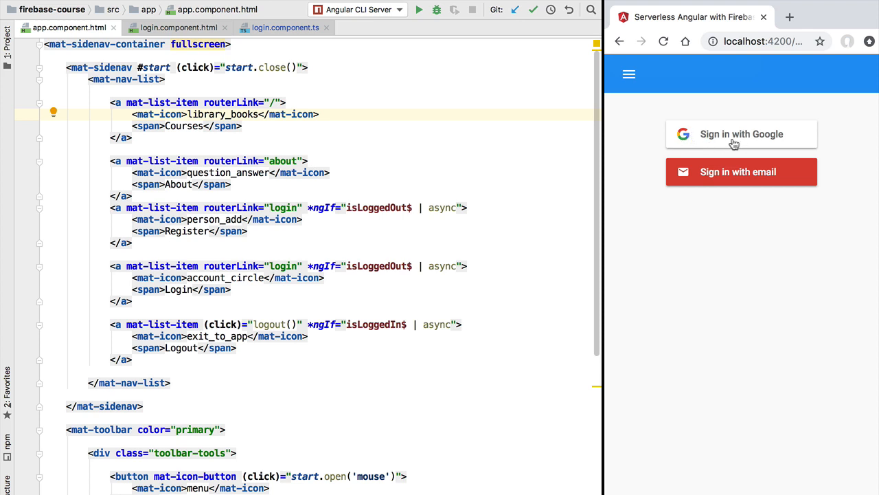
mouse_move(619, 41)
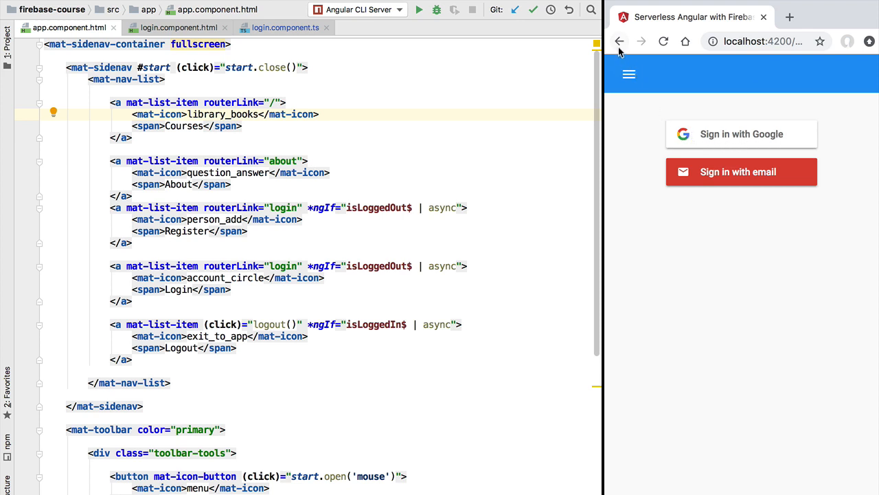
click(619, 42)
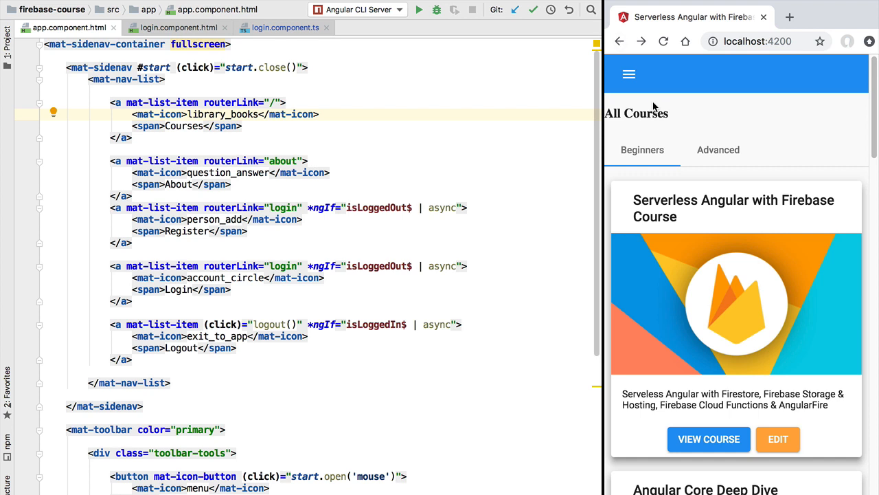
- Open the edit dialog for the Serverless Angular with Firebase course card
click(777, 439)
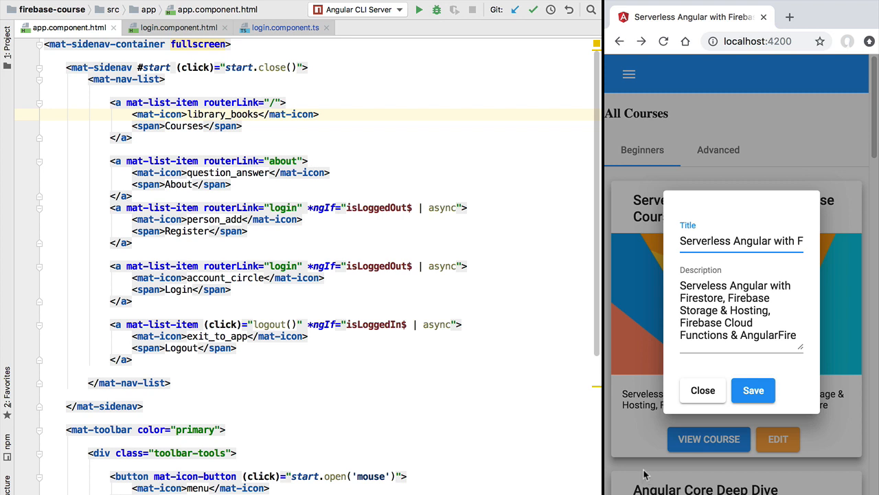
mouse_move(664, 319)
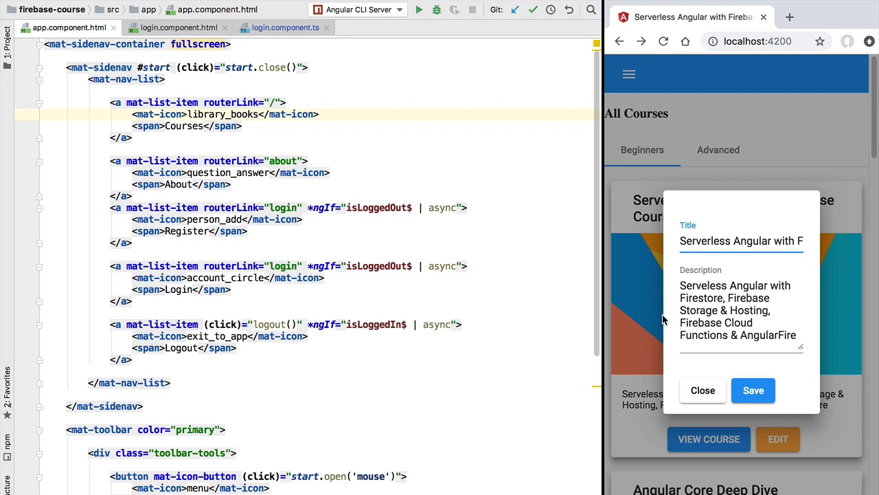
mouse_move(645, 412)
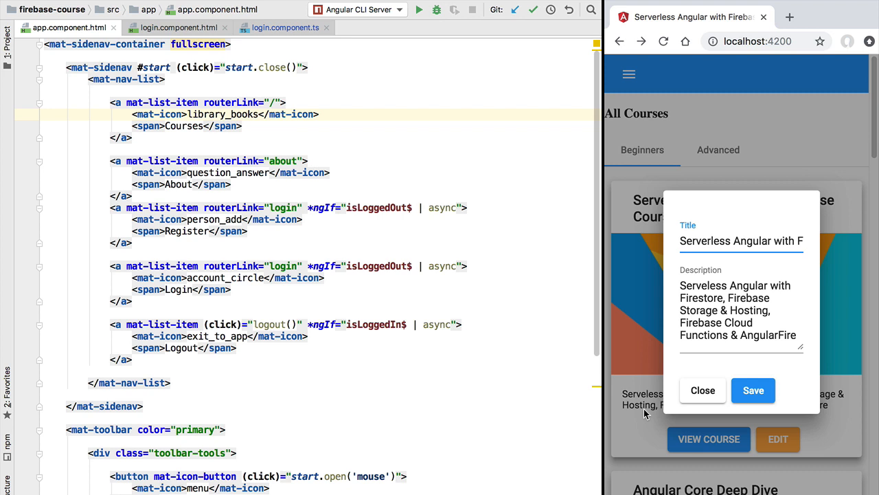
mouse_move(785, 224)
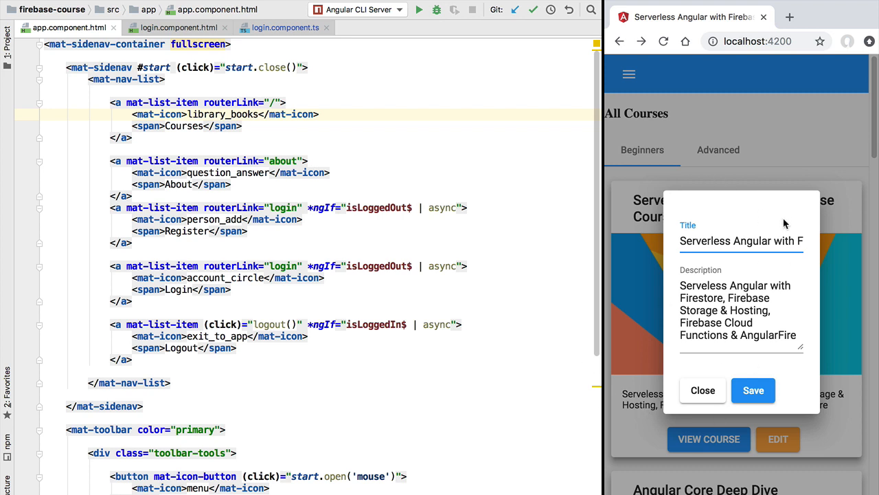
mouse_move(690, 230)
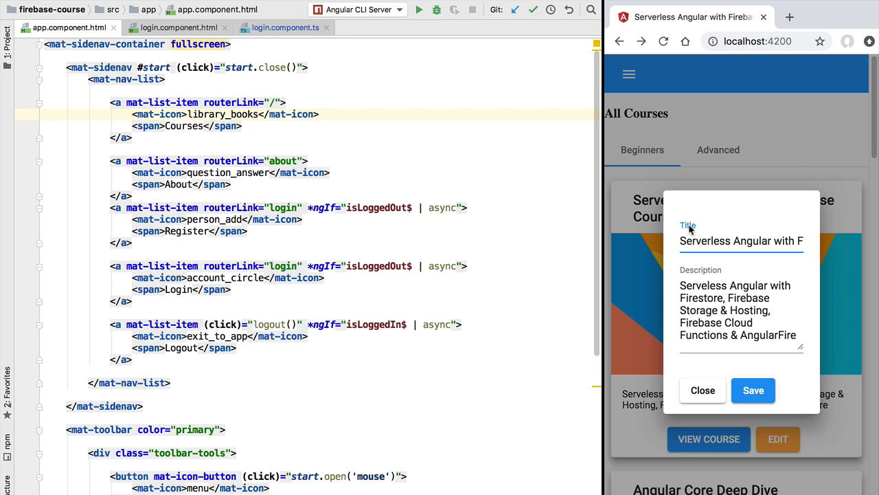
mouse_move(721, 277)
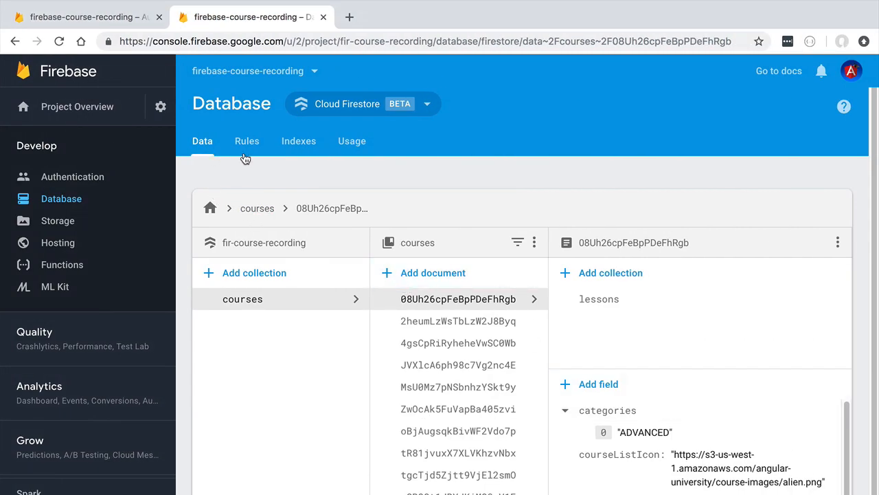
mouse_move(117, 200)
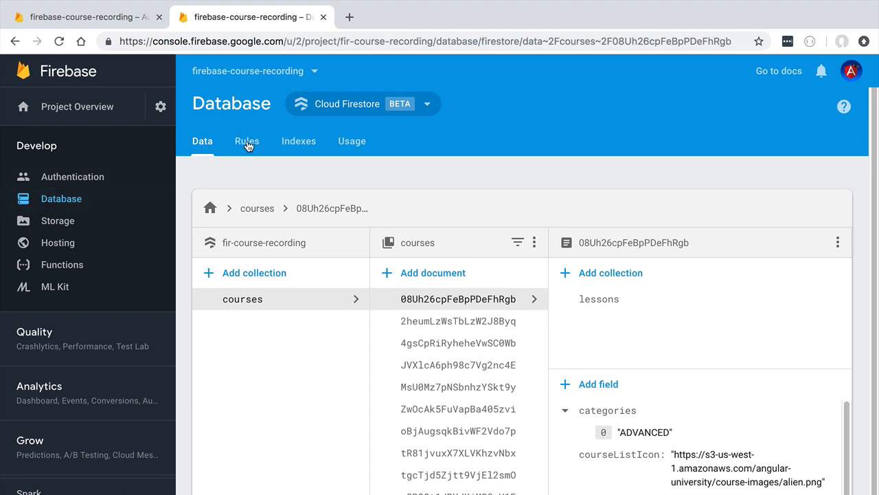
mouse_move(211, 143)
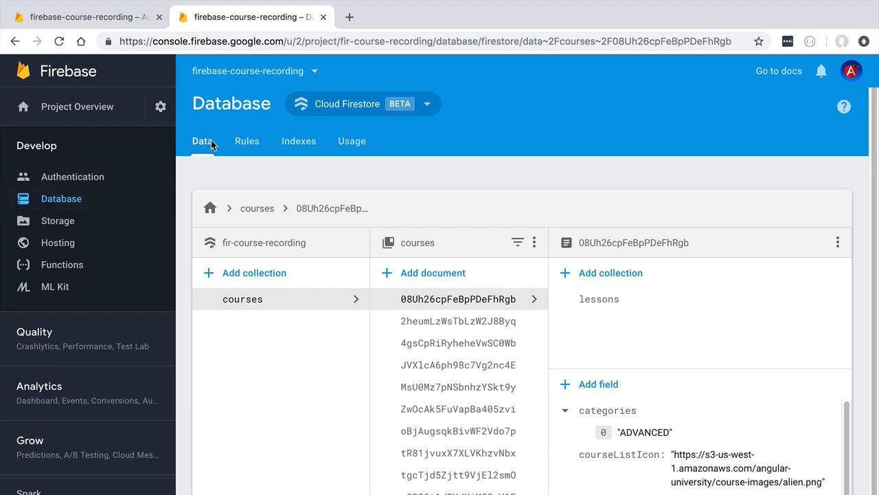
- Switch the Firestore Database page to the Rules tab
click(246, 140)
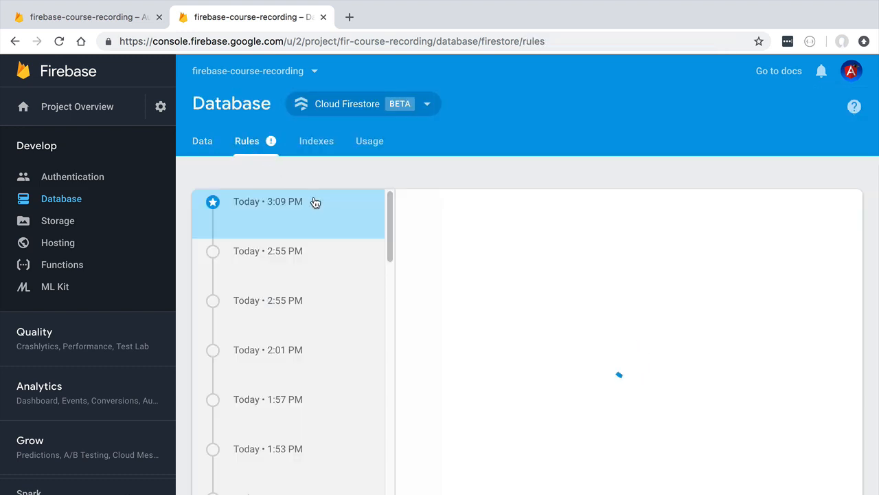
- Load the latest published rules version, which allows read and write on all documents
click(289, 201)
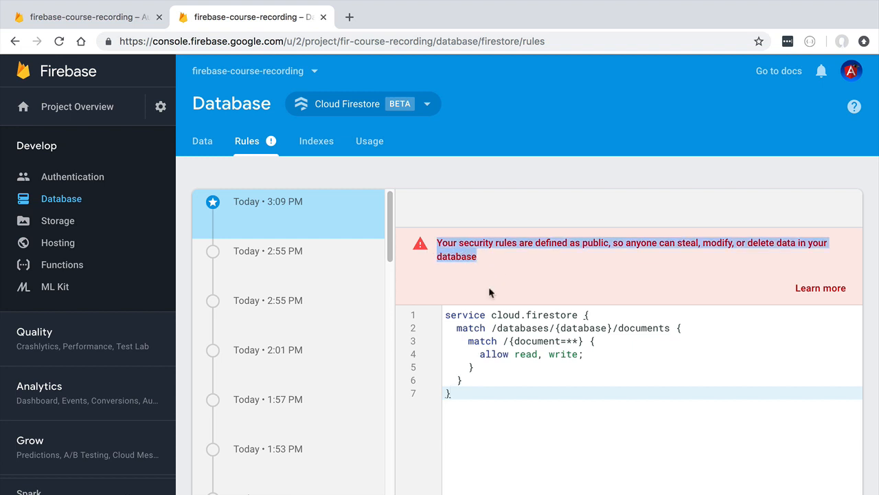
mouse_move(537, 358)
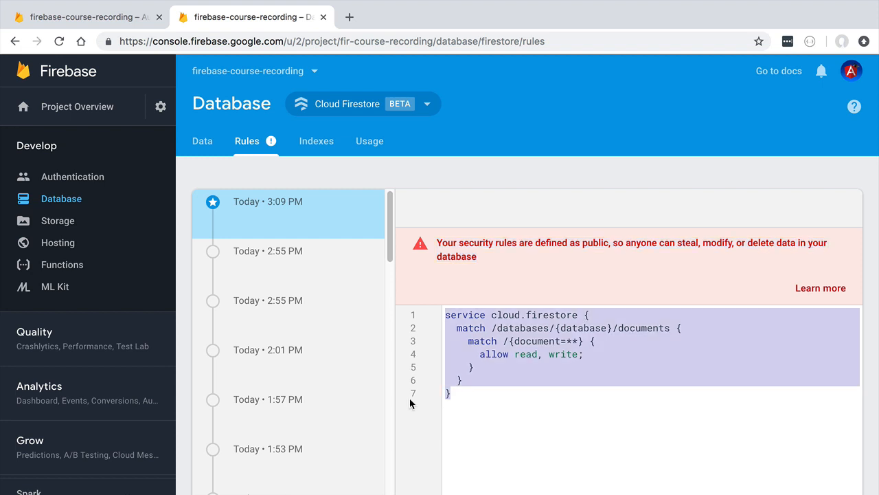
mouse_move(426, 431)
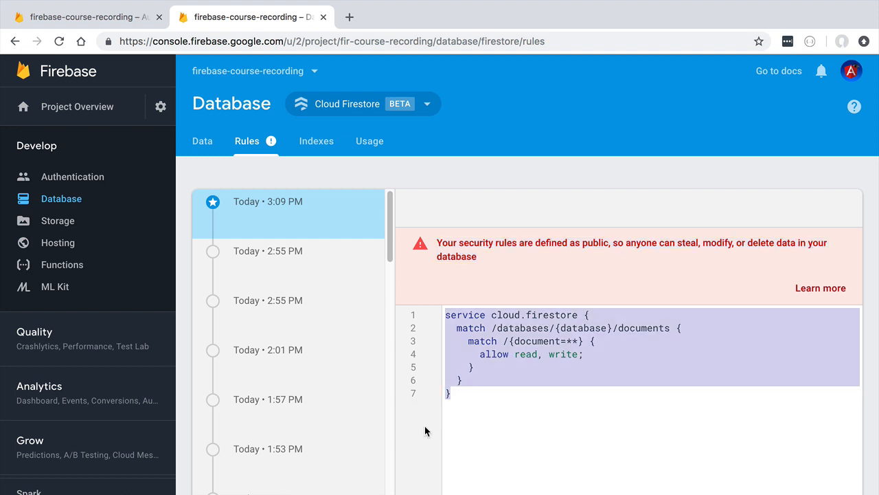
click(510, 380)
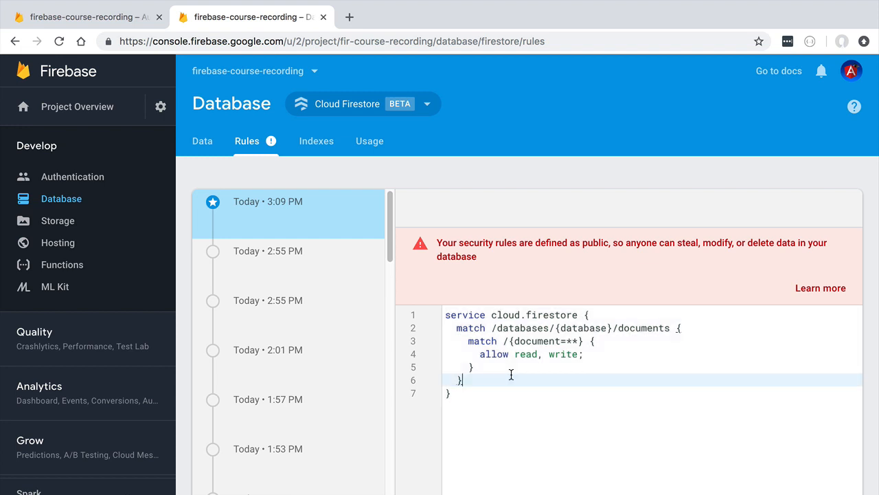
mouse_move(533, 377)
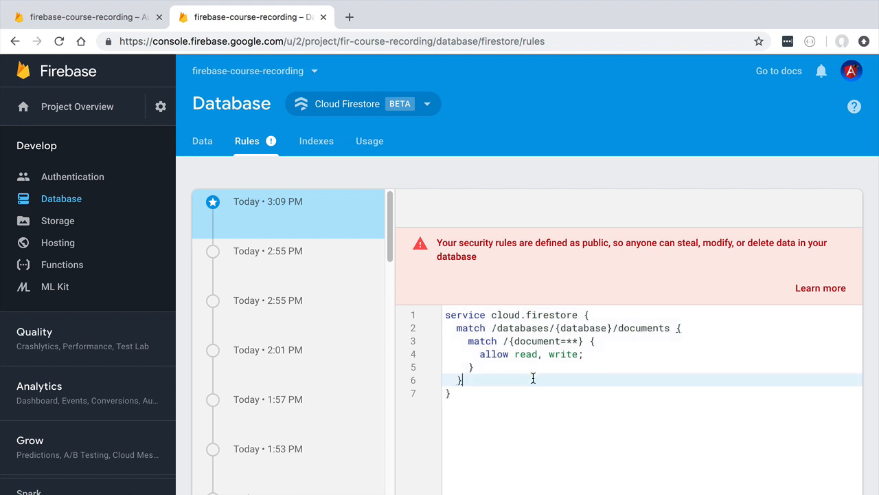
mouse_move(549, 242)
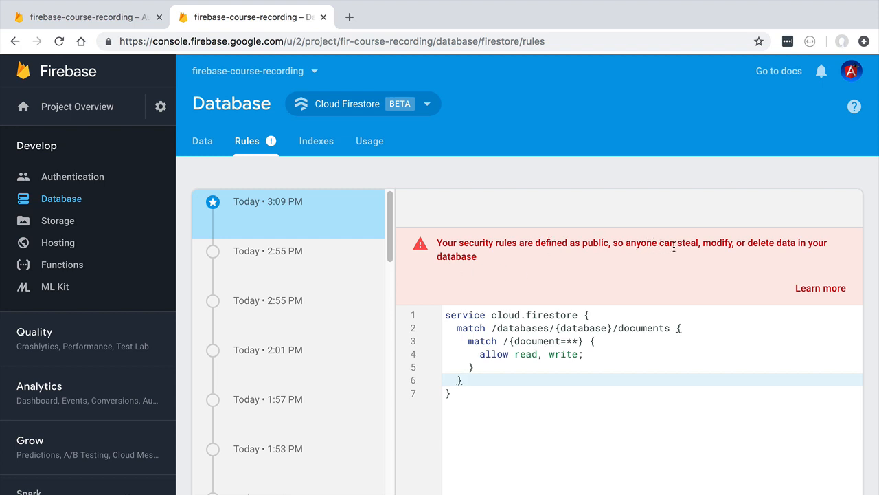
mouse_move(479, 296)
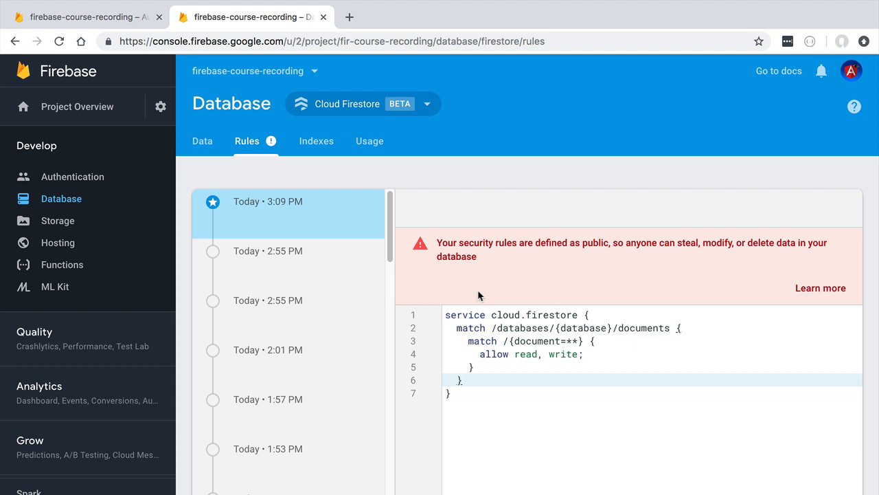
mouse_move(472, 407)
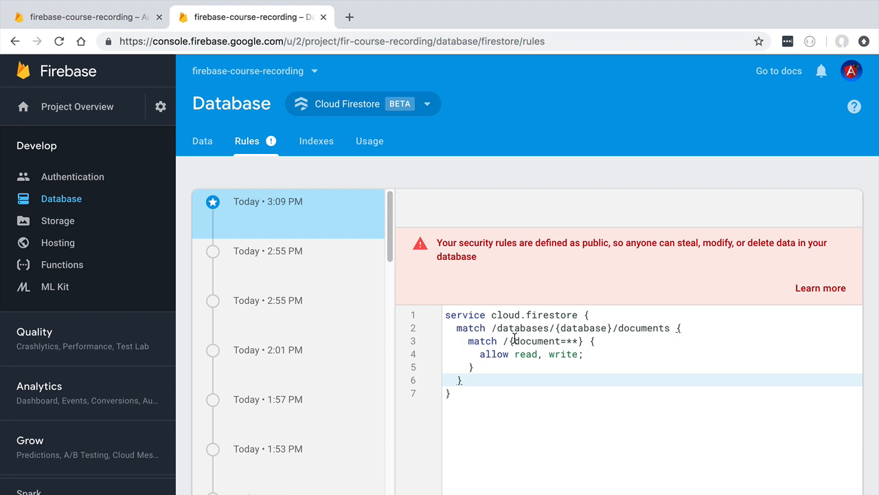
mouse_move(596, 314)
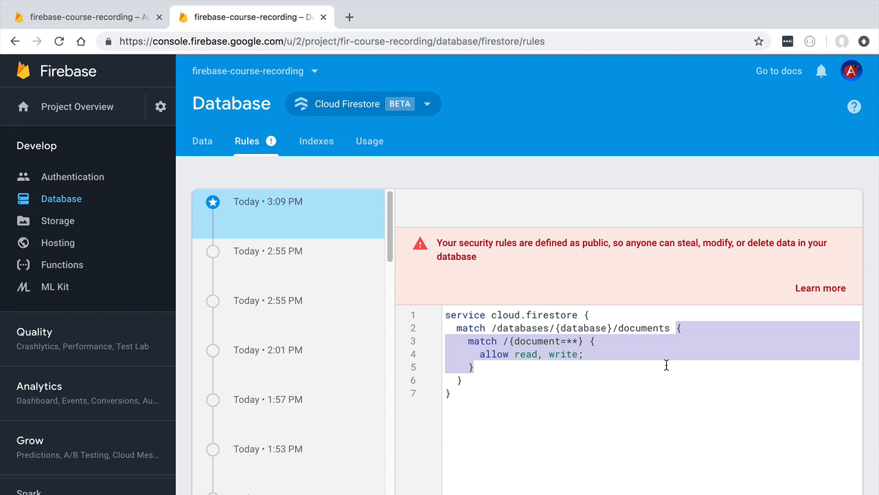
mouse_move(559, 372)
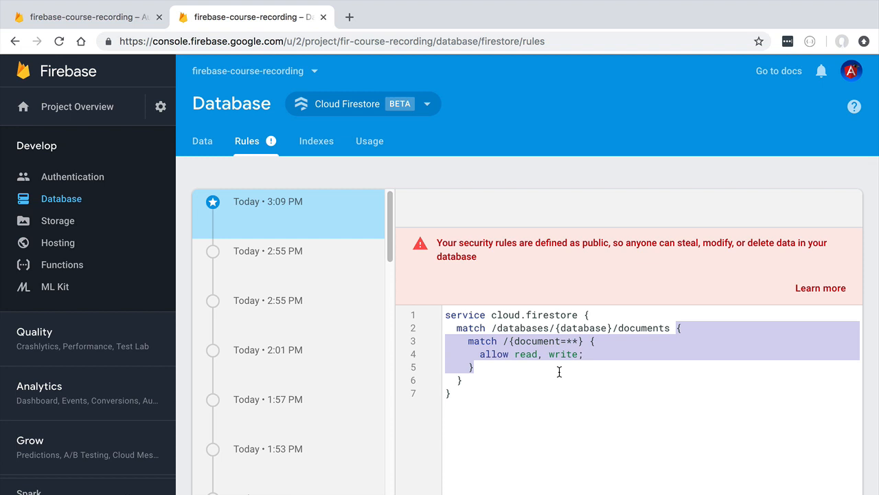
click(525, 354)
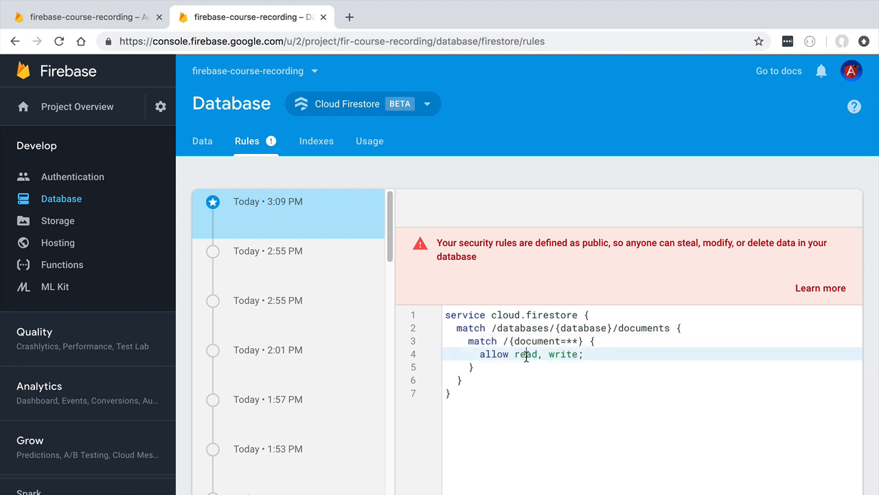
click(531, 379)
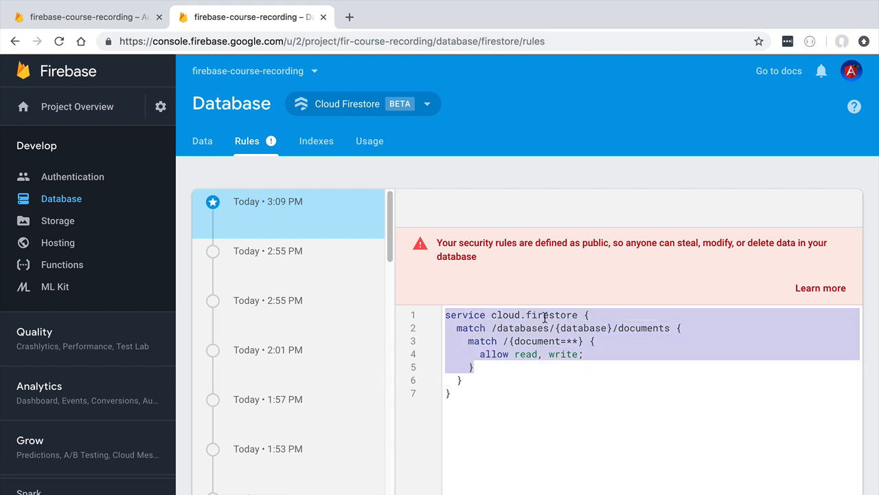
click(537, 353)
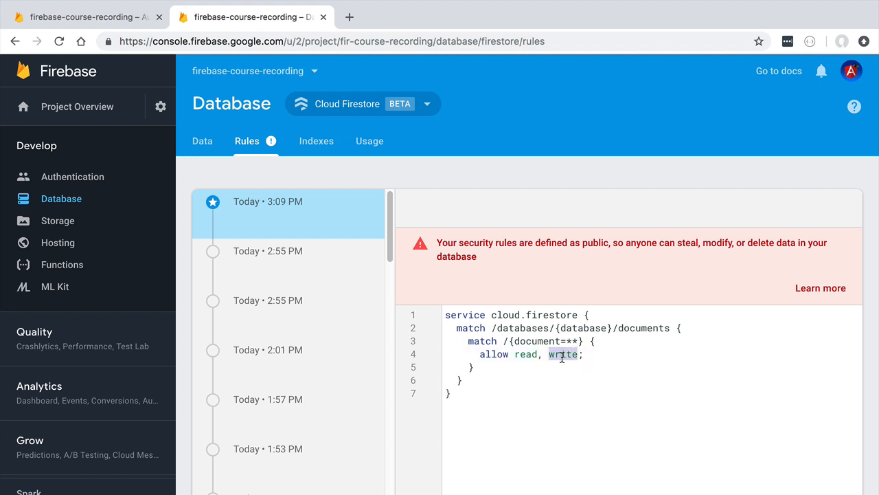
- Replace 'allow read, write' with 'allow read: if true;' and 'allow write: if false;'
key(Backspace)
text(:)
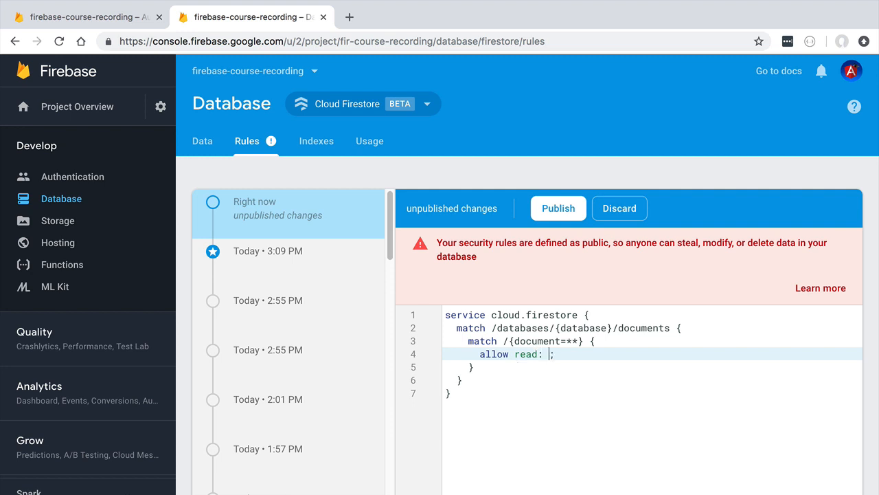
text(if true)
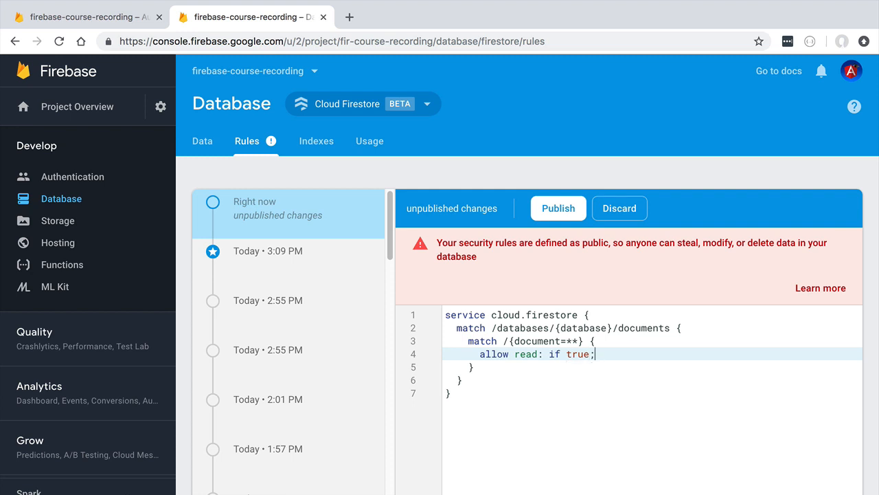
text(allow)
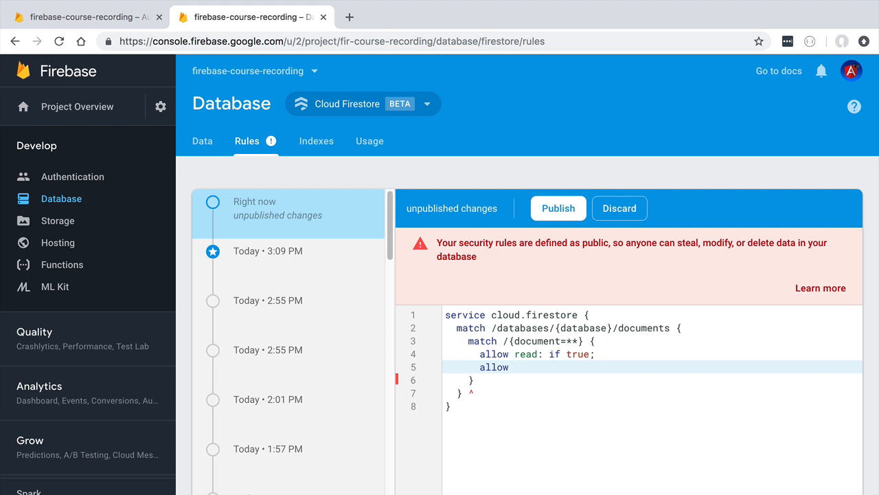
text(write)
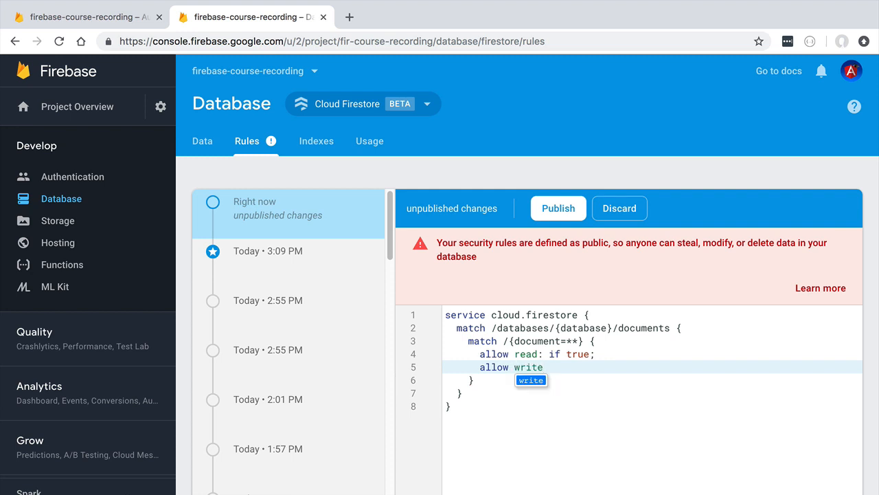
text(:)
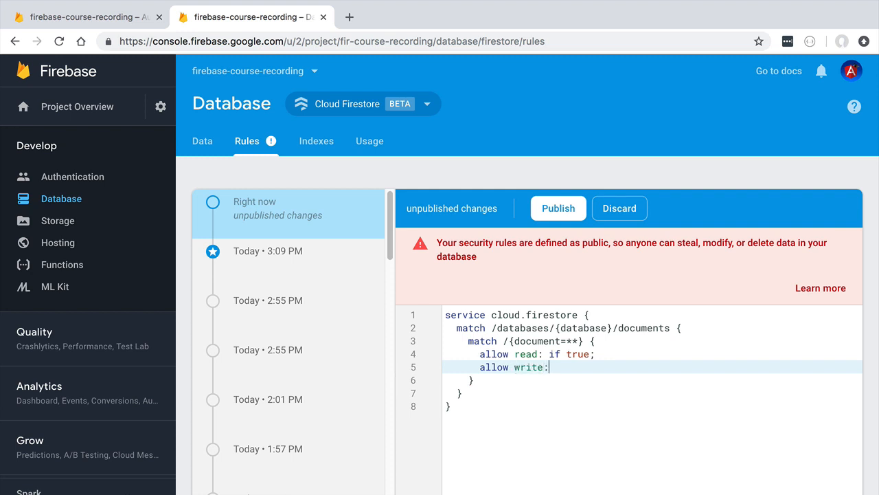
text(if false;)
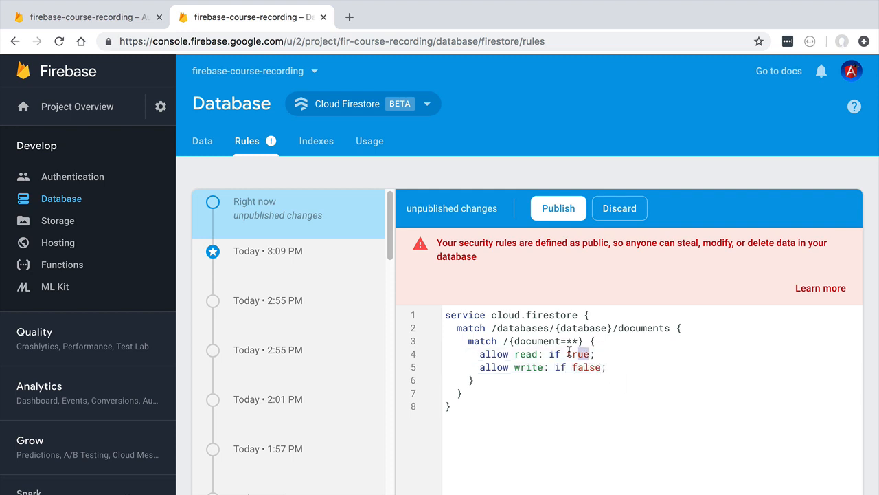
double_click(580, 367)
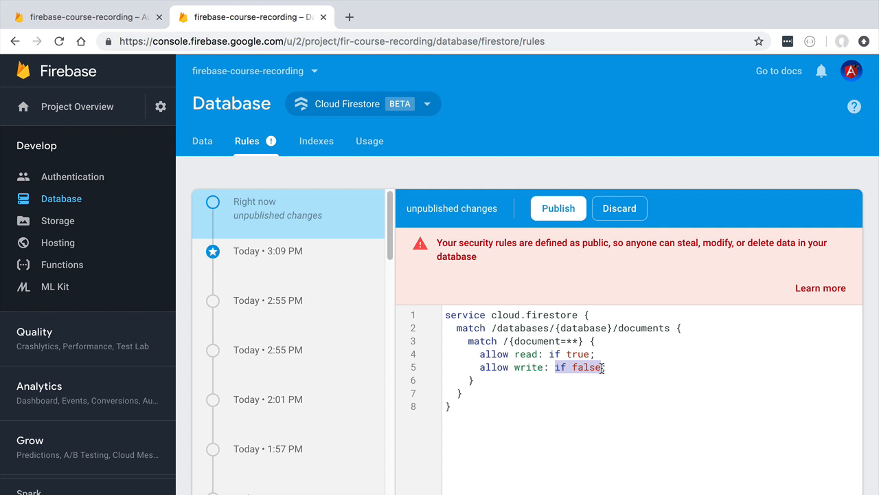
mouse_move(584, 387)
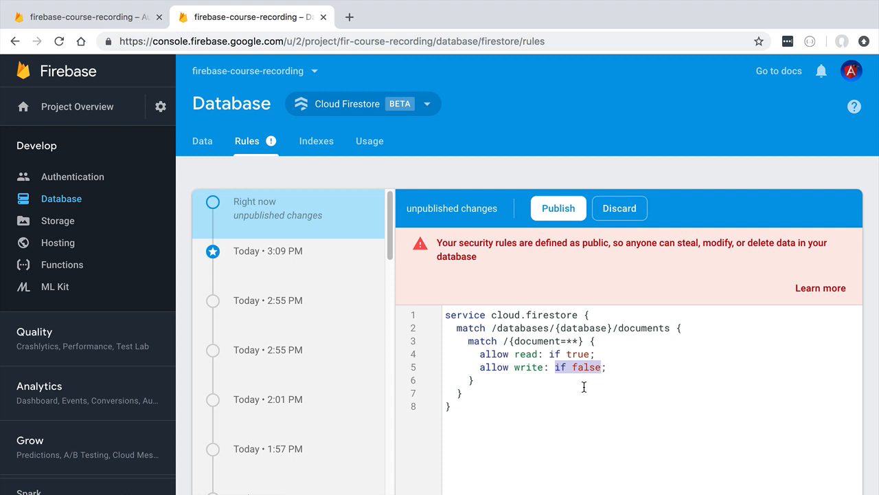
click(524, 392)
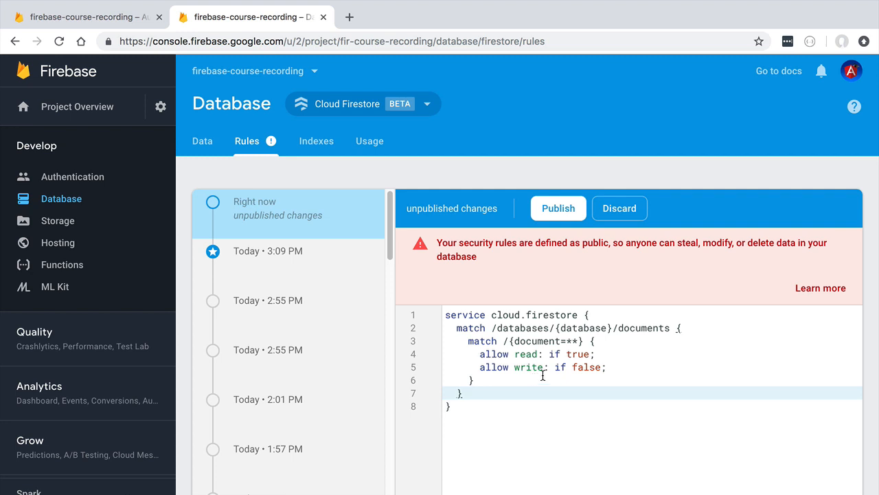
- Publish the read-only Firestore rules and return to the Serverless Angular with Firebase app
click(557, 208)
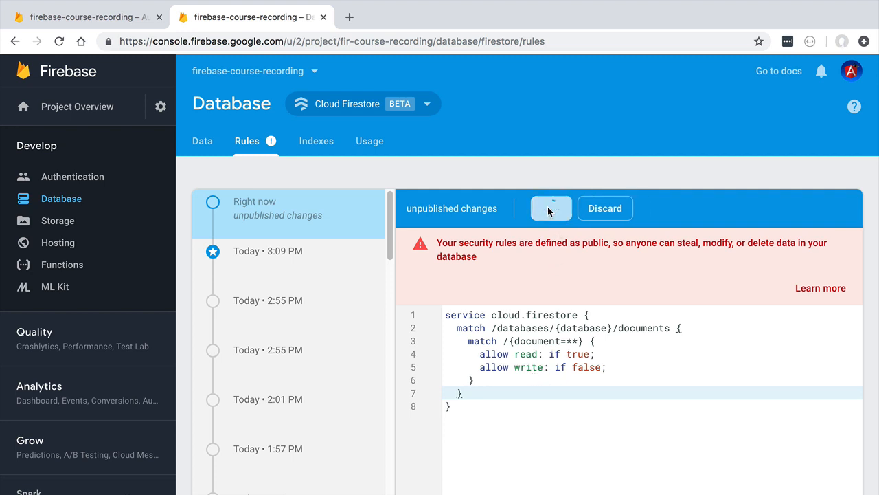
click(551, 208)
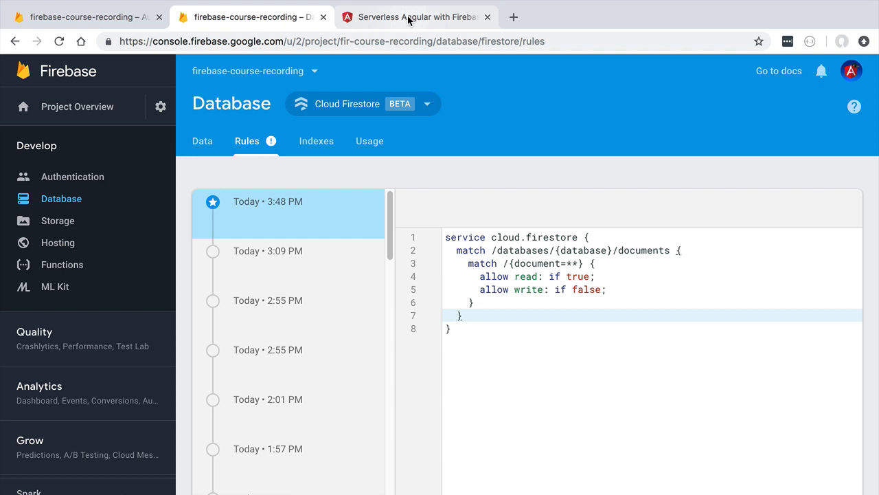
click(416, 16)
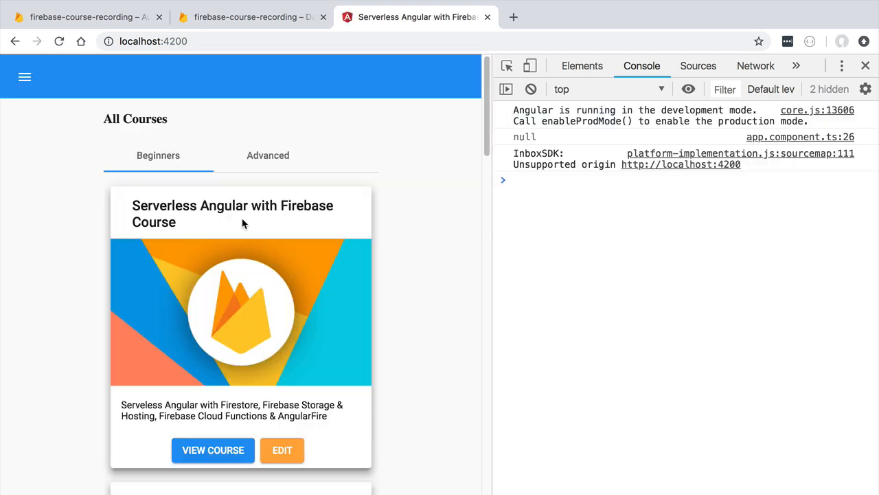
- Clear the console, rename the first course to 'Firebase Course', and save, hitting a permissions error
click(530, 89)
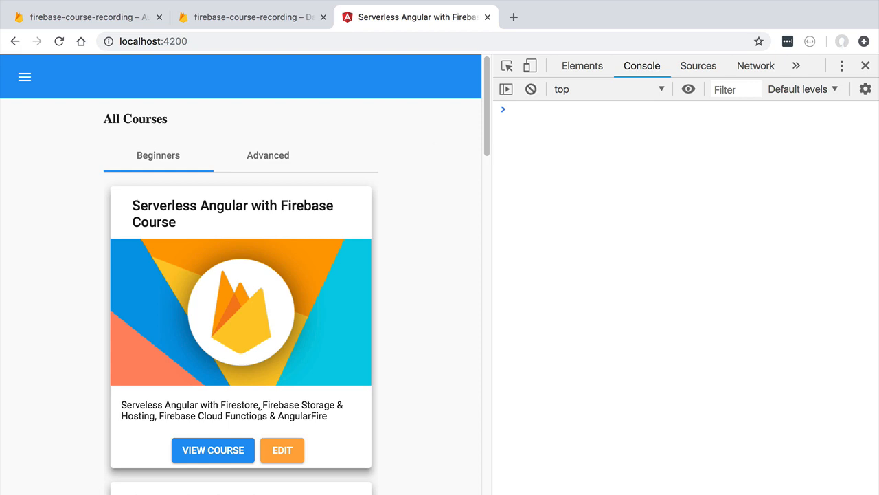
click(282, 450)
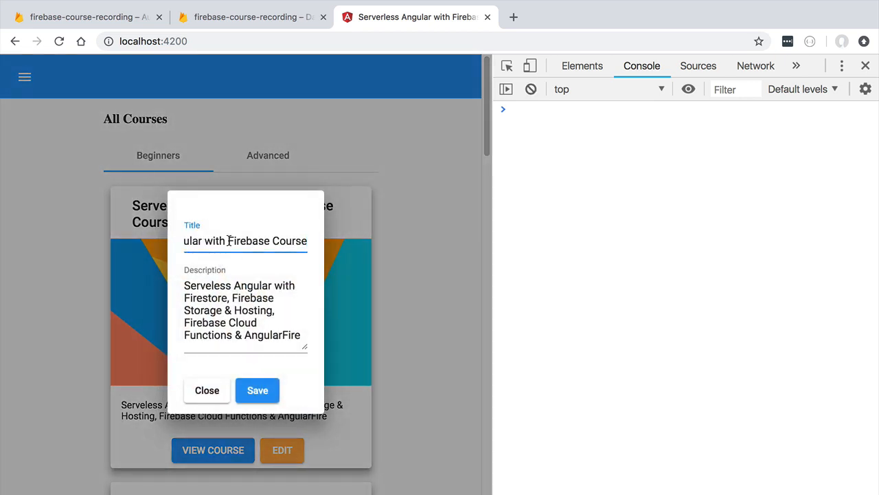
text(Firebase Course)
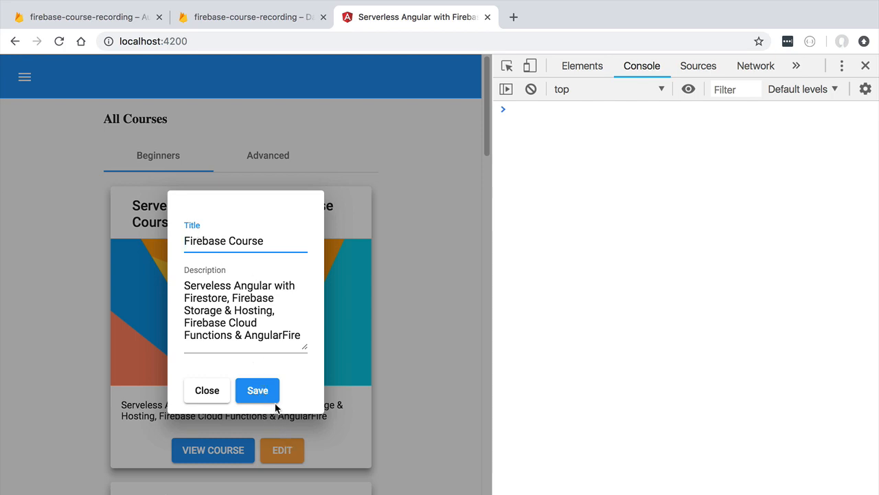
click(257, 389)
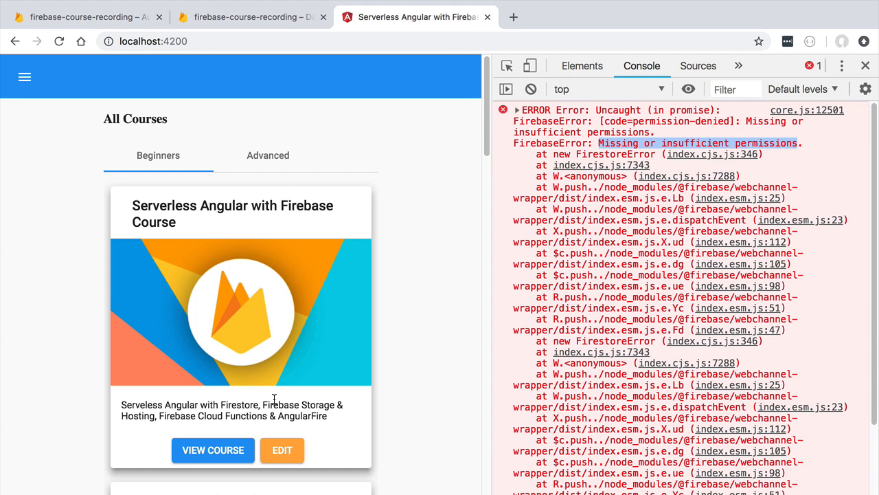
mouse_move(318, 219)
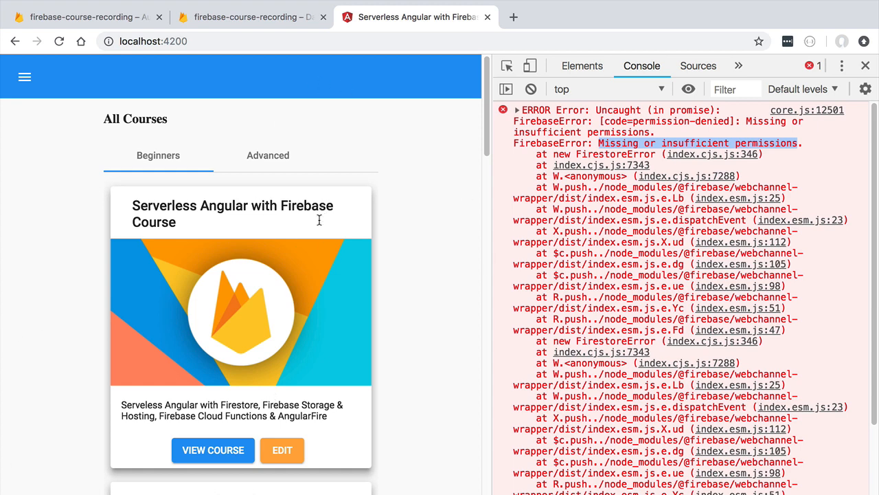
mouse_move(363, 103)
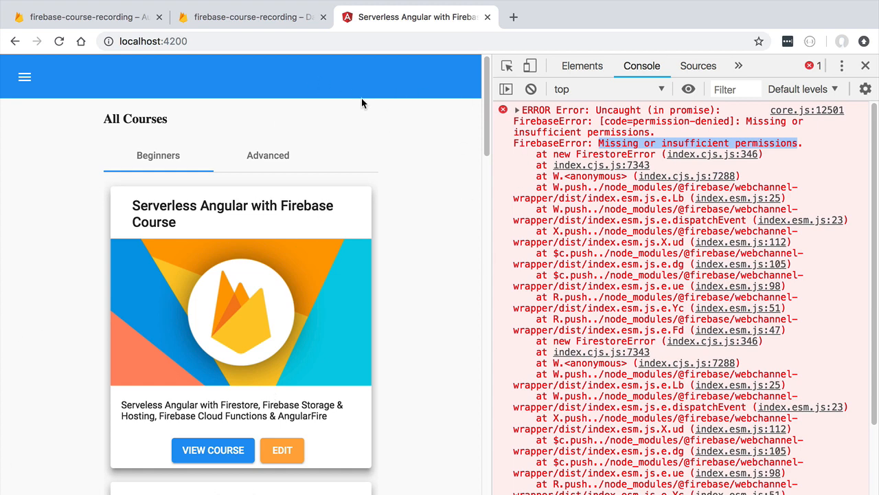
mouse_move(521, 110)
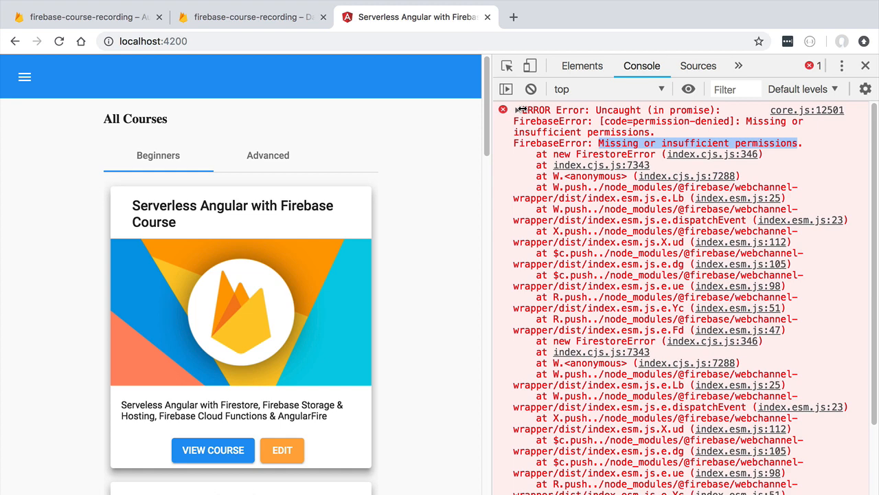
click(251, 16)
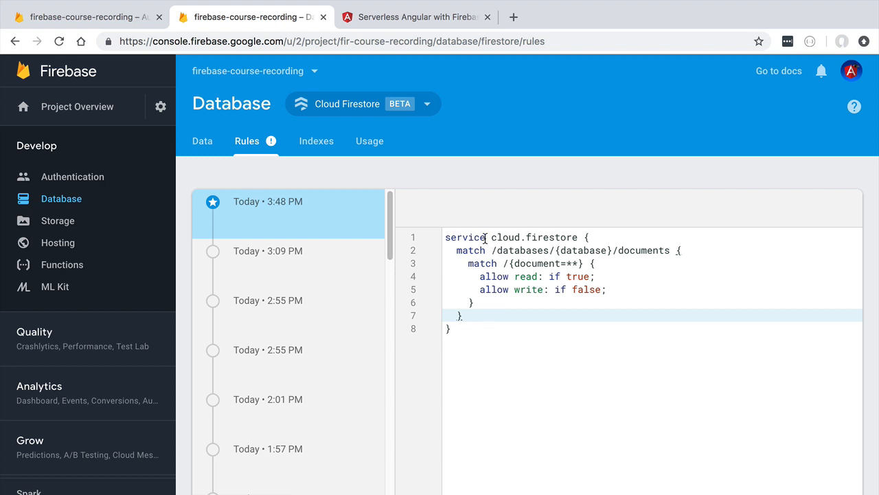
mouse_move(550, 298)
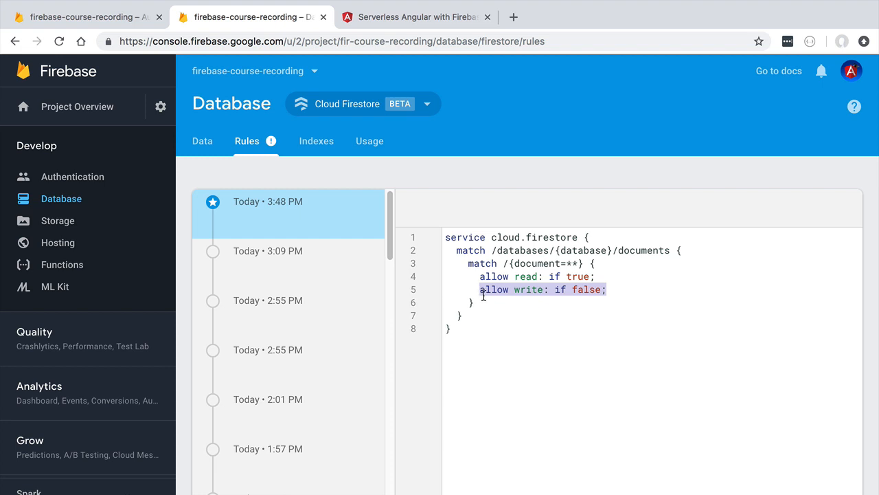
mouse_move(685, 417)
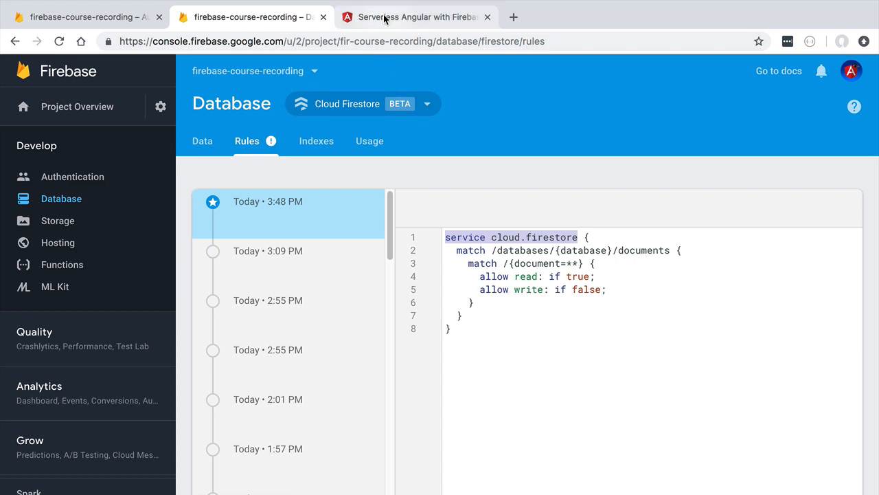
- Clear the permission error from the app's DevTools console, then go back to Firebase rules
click(415, 16)
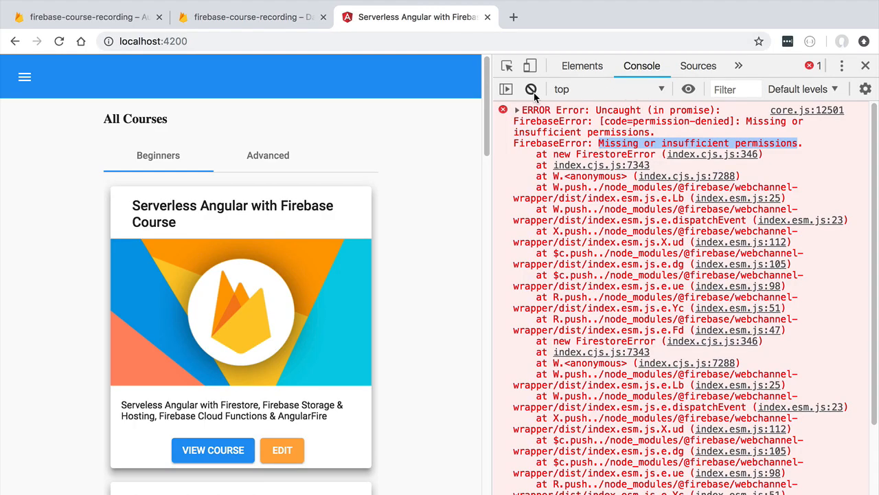
click(531, 89)
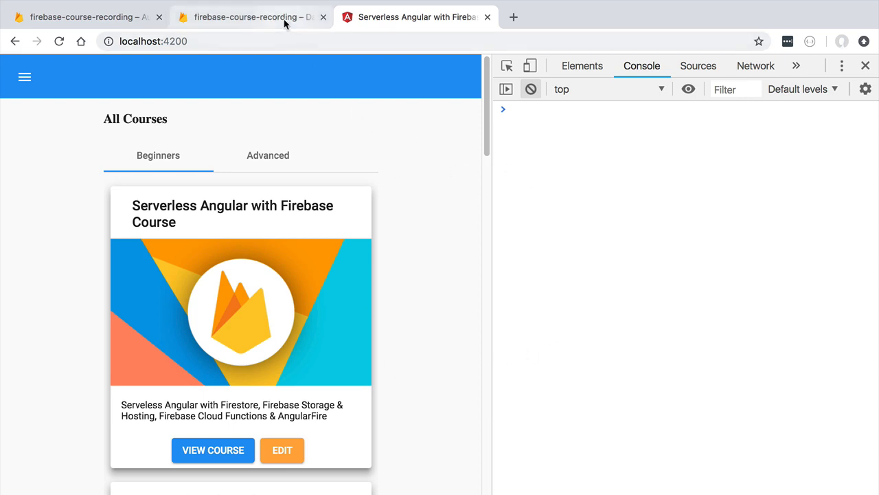
click(247, 17)
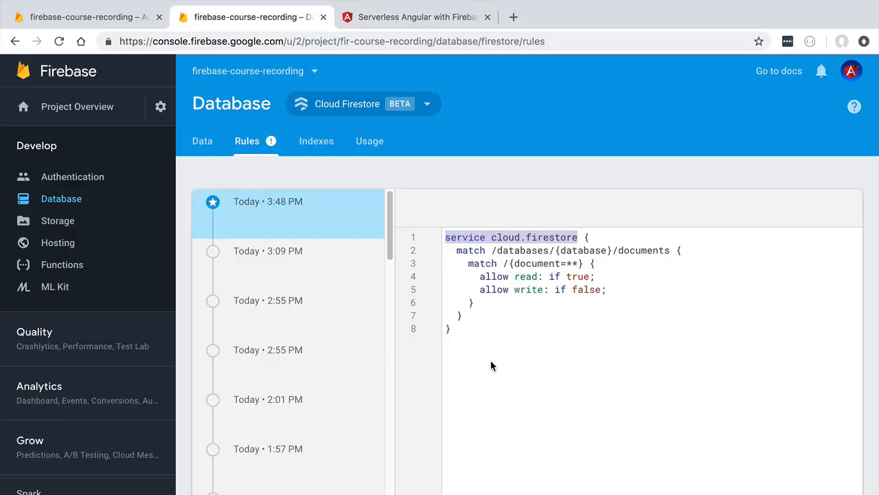
mouse_move(491, 357)
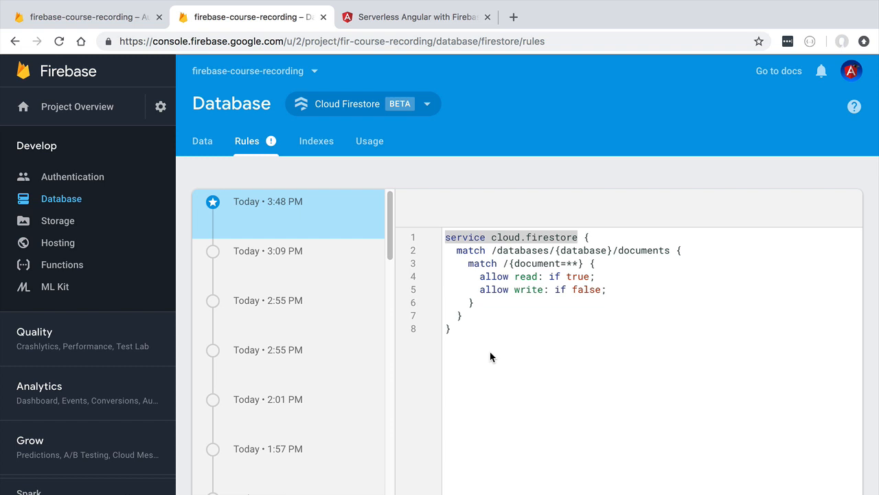
mouse_move(674, 407)
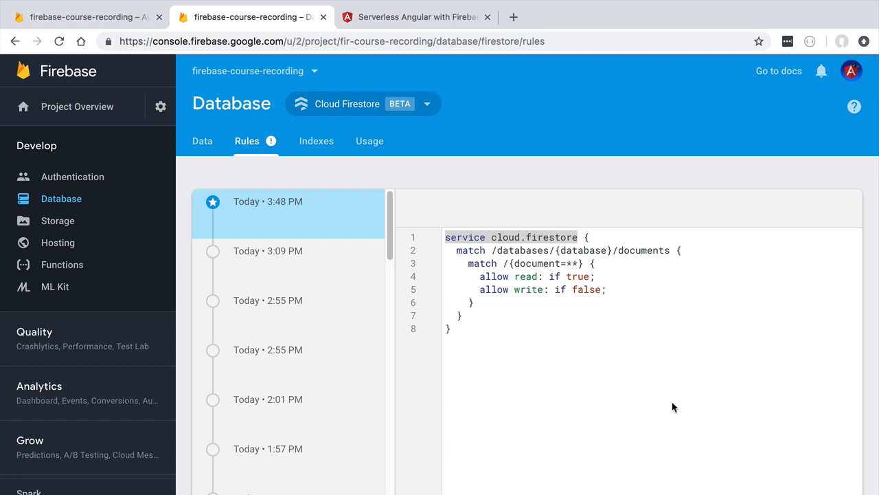